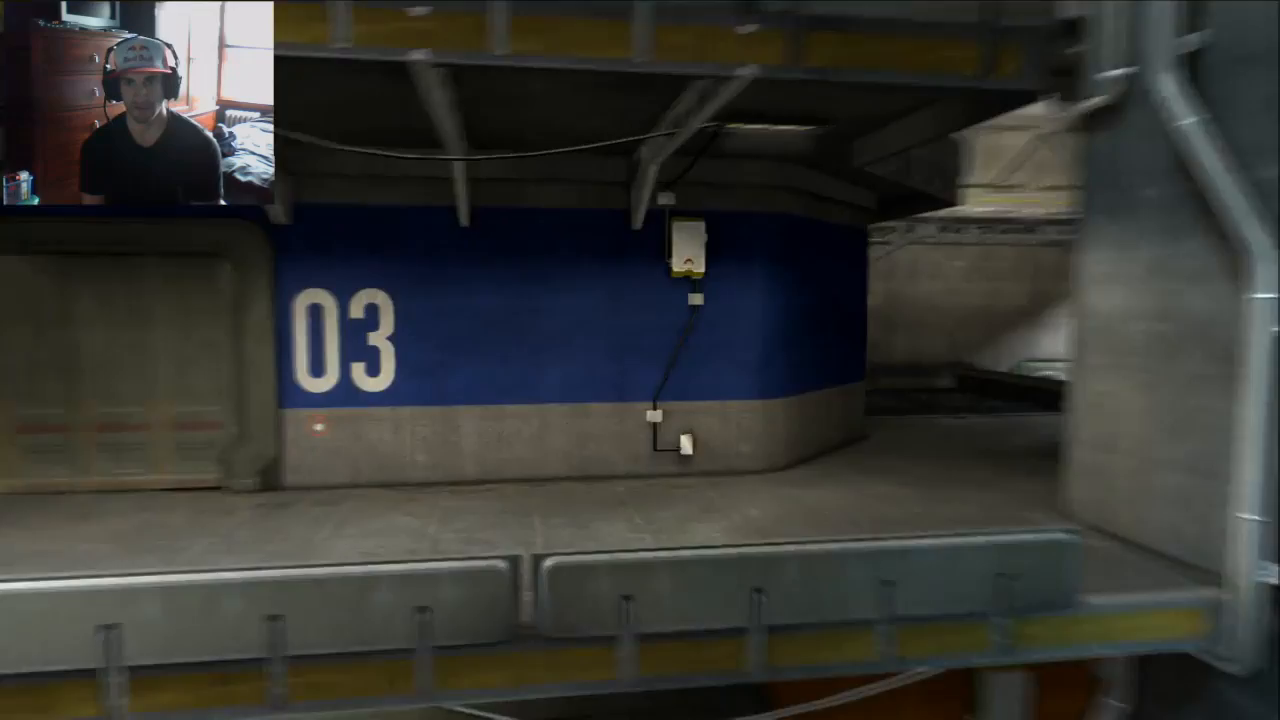
{"action": "mouse_move", "coordinate": [640, 360]}
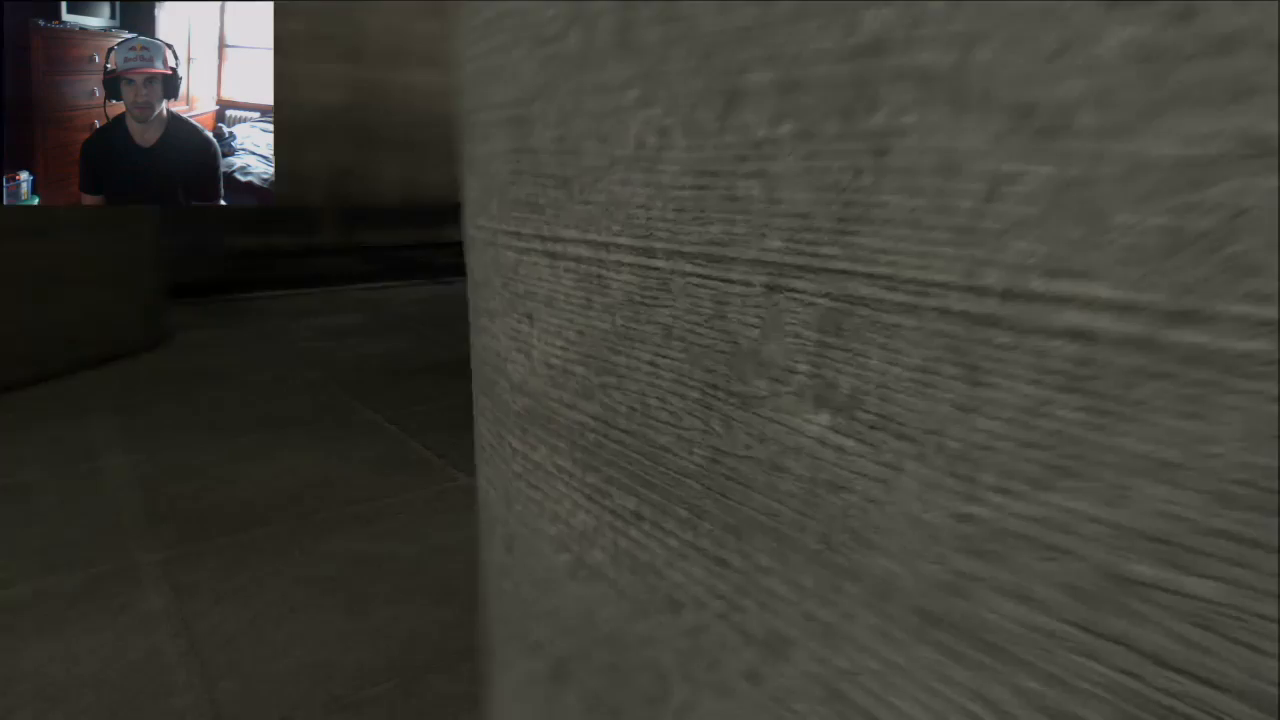